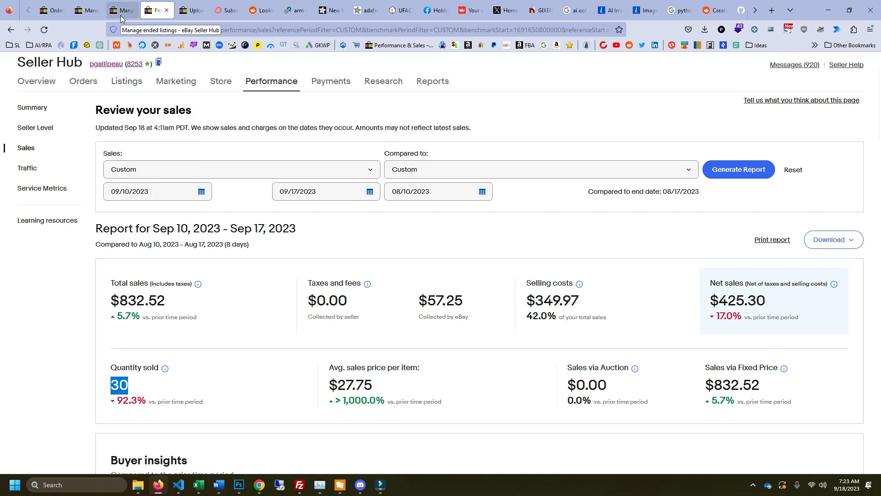
Show the Seller Hub sold orders for Sep 10–17, including the 1988 Topps baseball lot
left_click(121, 10)
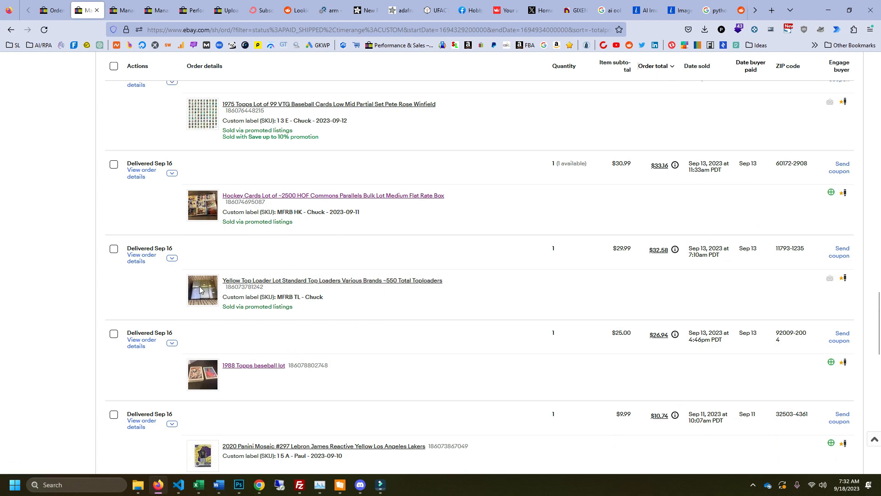
Scroll past the Yellow Top Loader and LeBron James orders to the two-card Sep 17 order
scroll("down", 3)
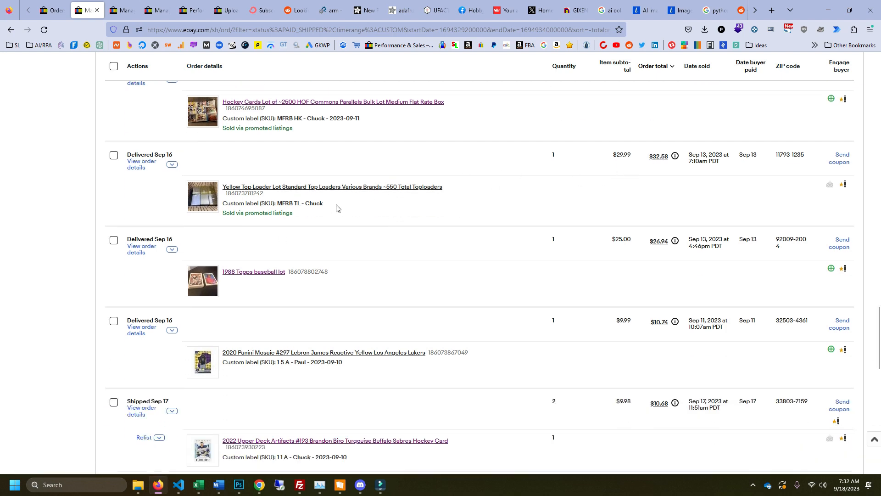
scroll("down", 3)
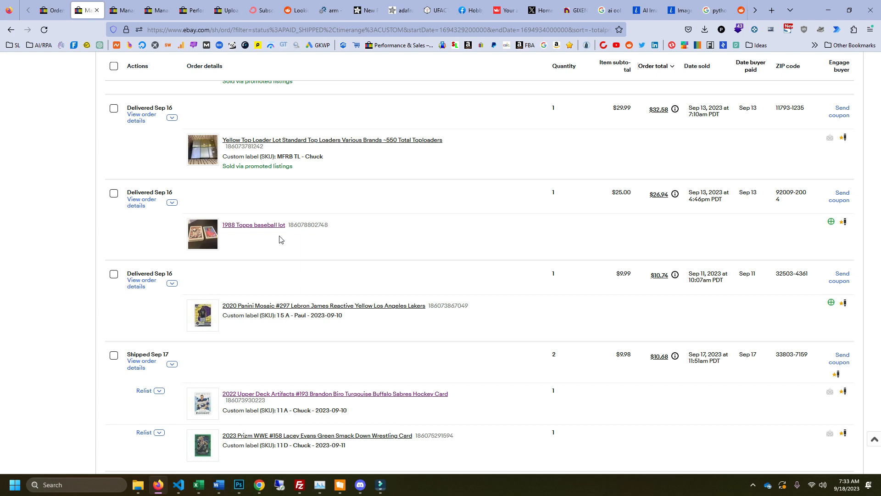
mouse_move(631, 204)
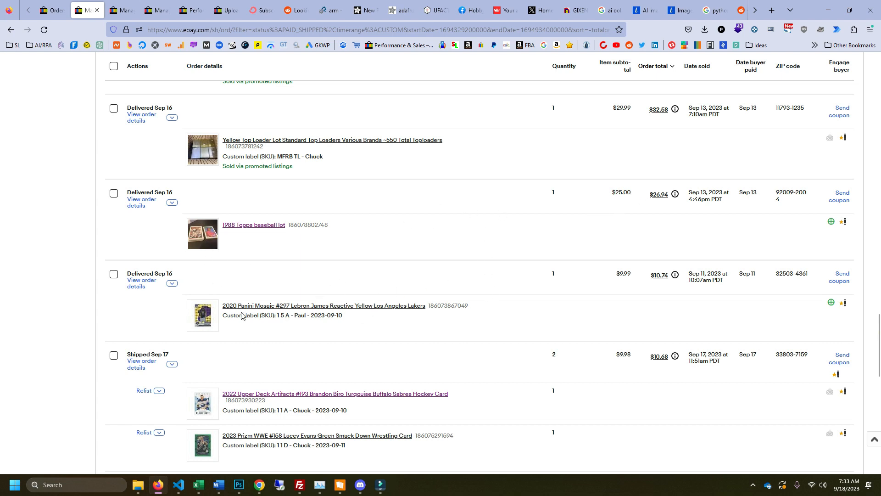
Scroll to the list's end, reaching the 2015 Panini Prizm Kobe Bryant order and page footer
scroll("down", 3)
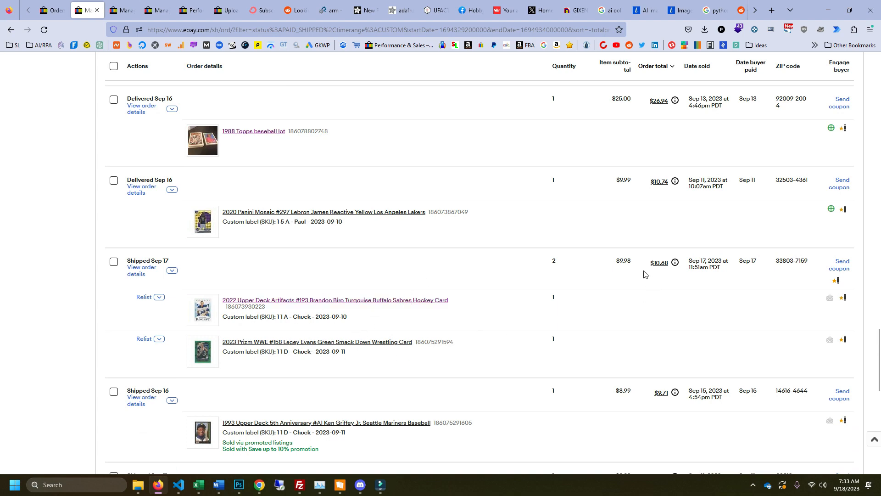
scroll("down", 3)
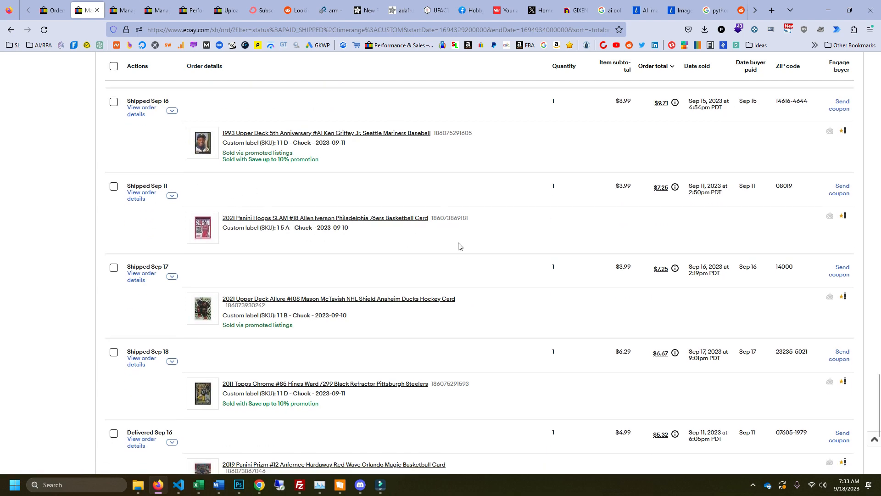
scroll("down", 3)
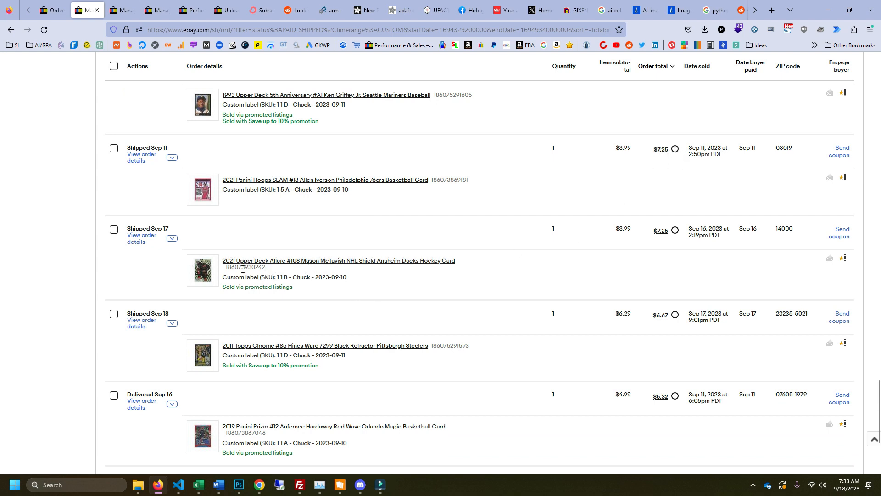
scroll("down", 3)
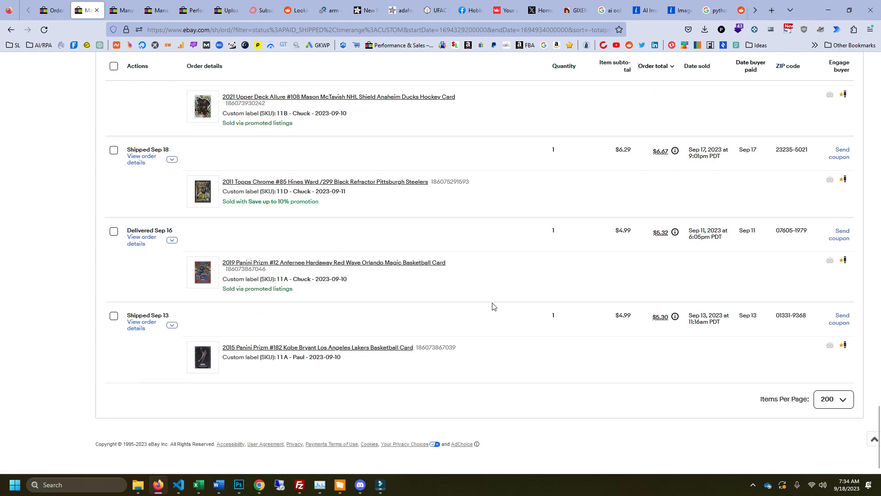